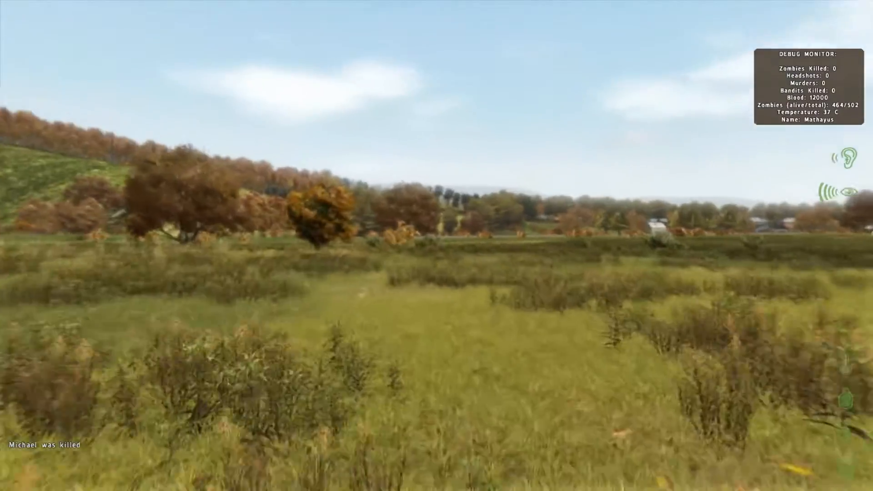
mouse_move(437, 246)
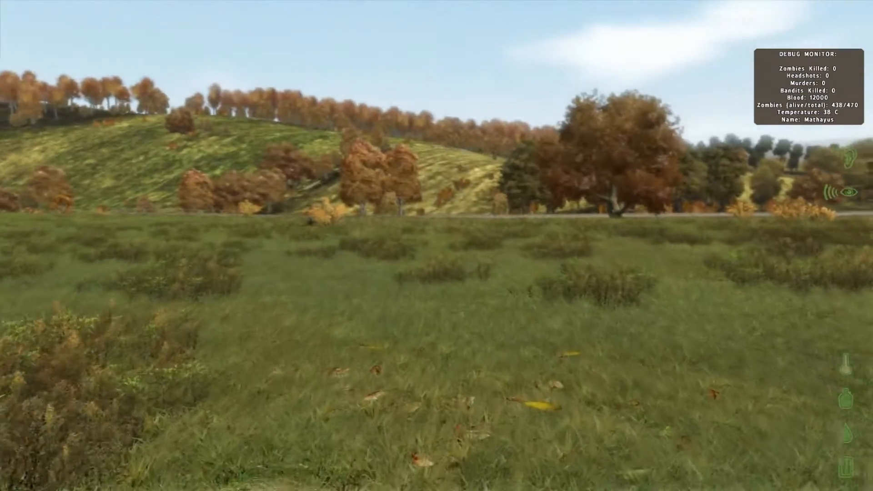
mouse_move(436, 246)
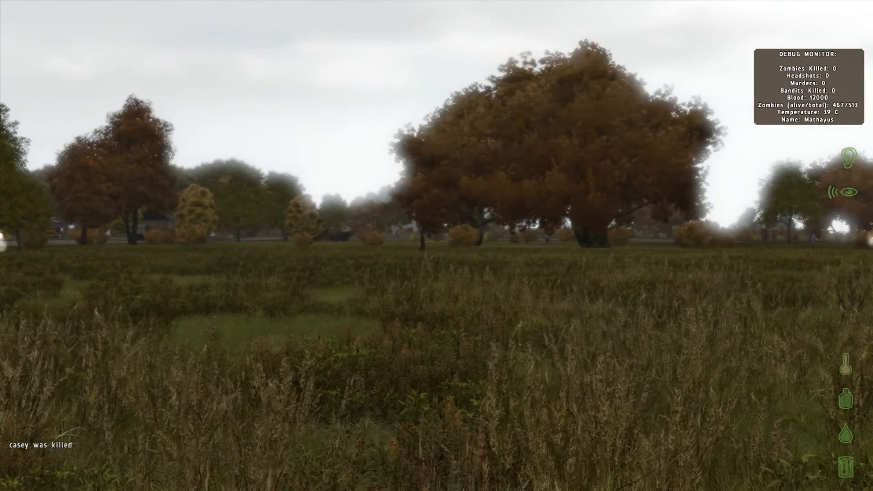
mouse_move(436, 246)
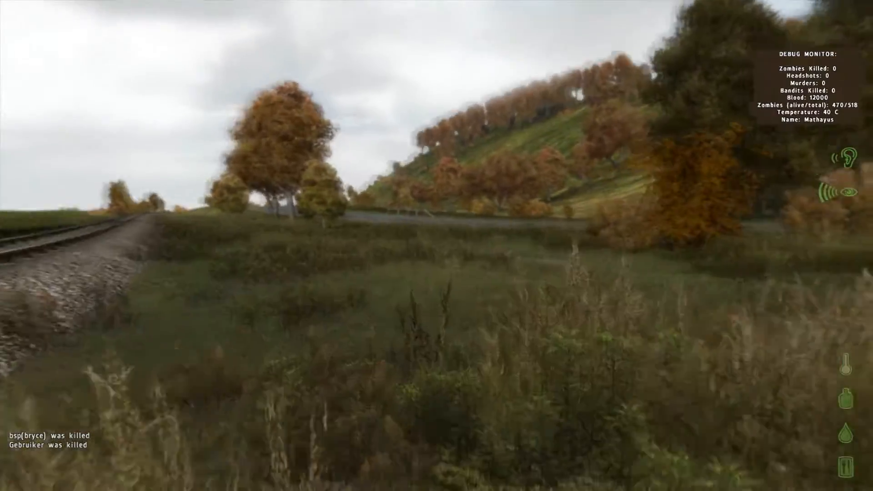
mouse_move(436, 246)
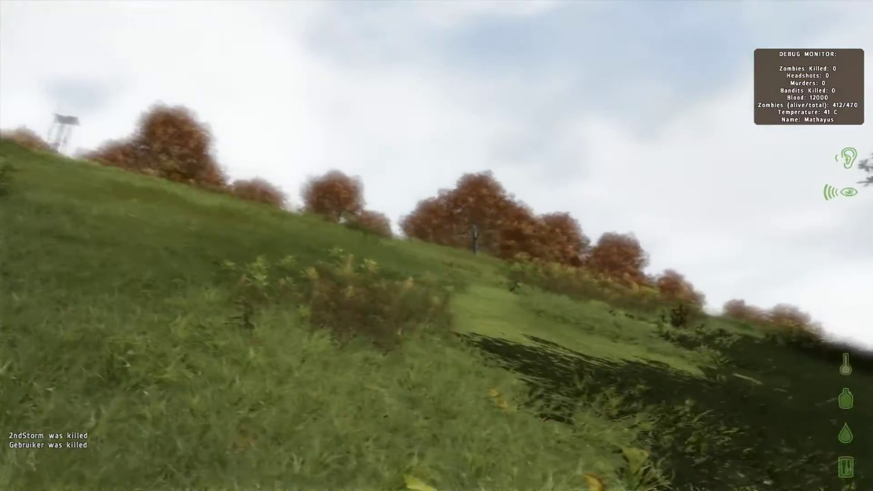
mouse_move(437, 245)
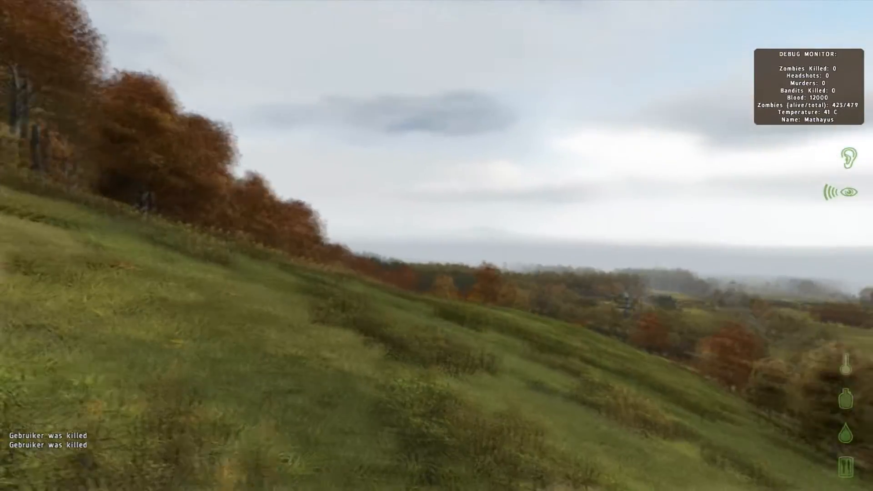
mouse_move(437, 246)
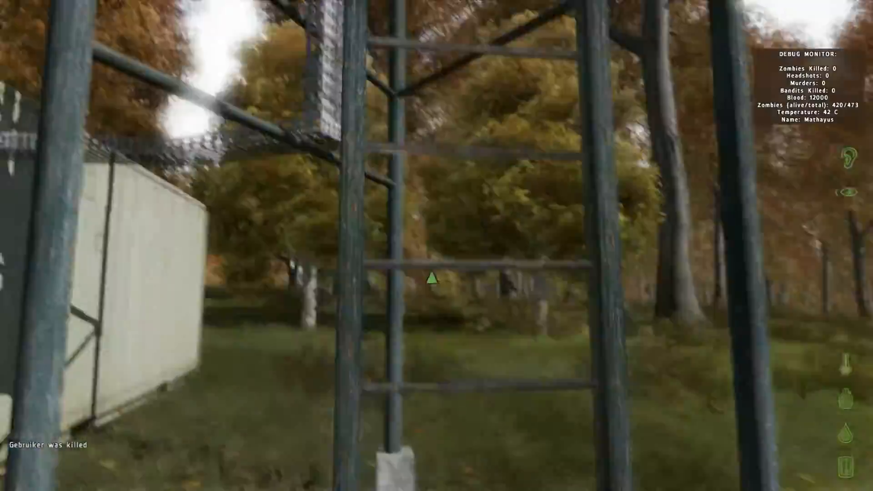
mouse_move(432, 280)
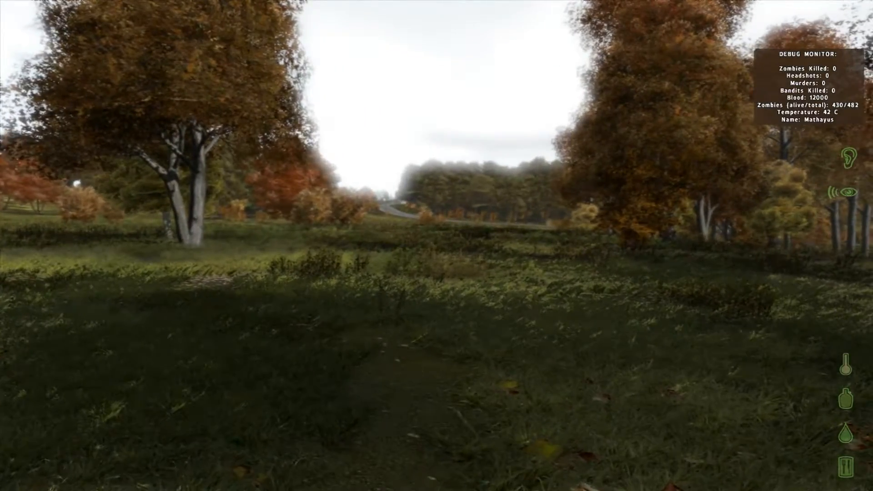
mouse_move(437, 245)
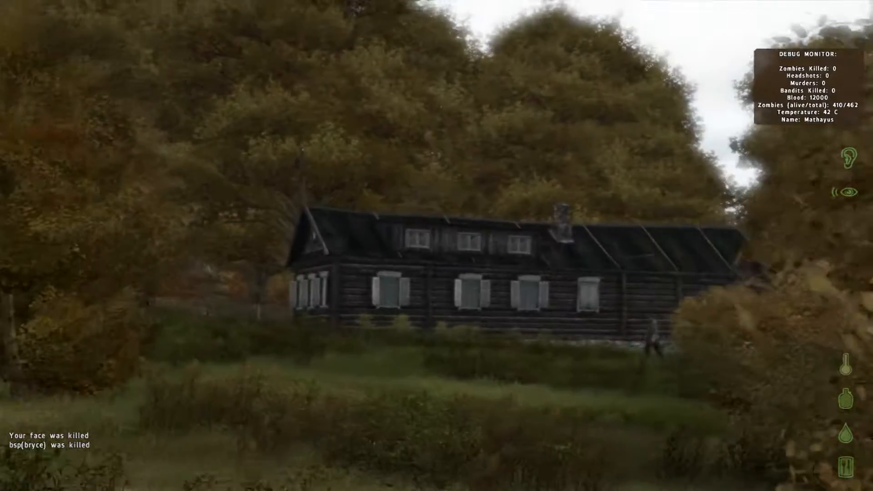
mouse_move(436, 246)
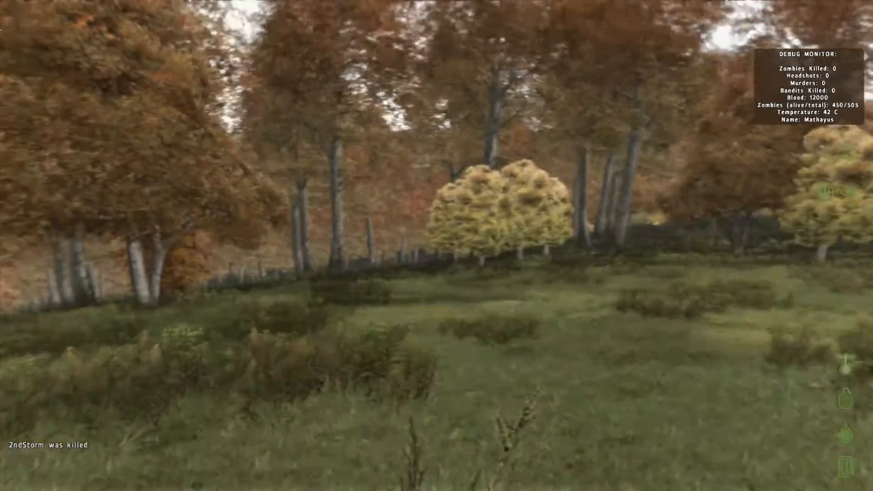
mouse_move(436, 246)
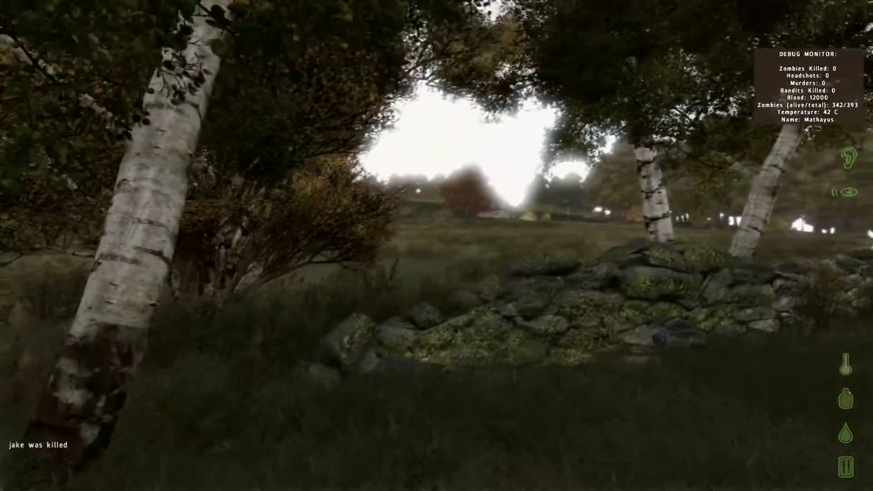
mouse_move(436, 246)
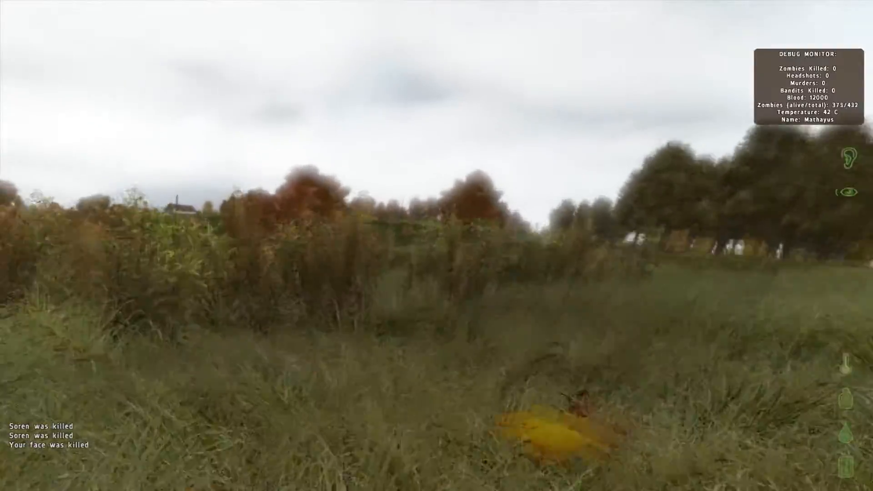
mouse_move(436, 245)
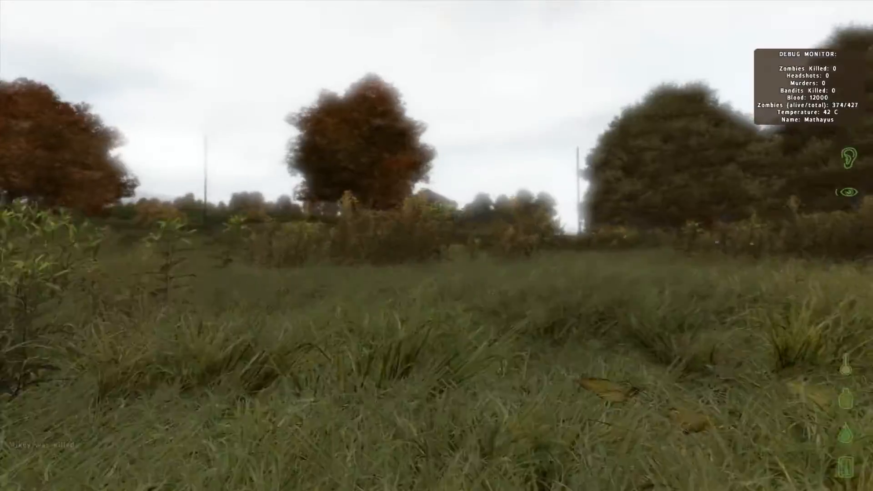
mouse_move(437, 245)
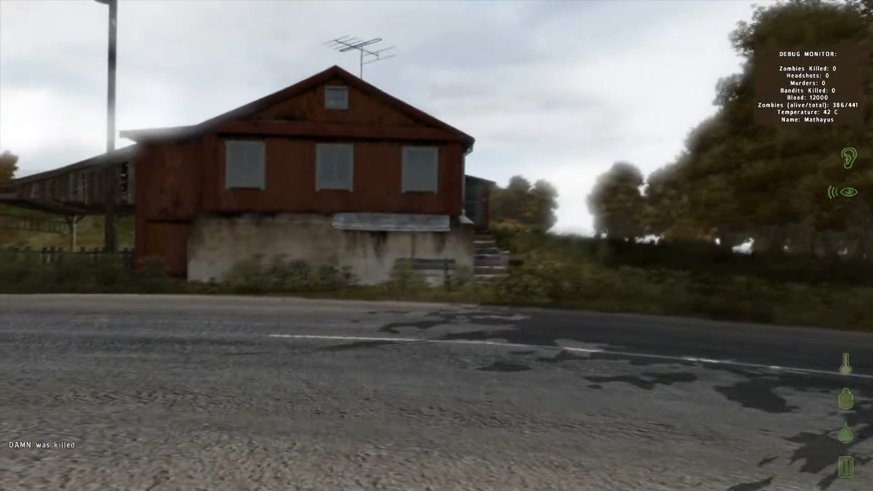
mouse_move(437, 246)
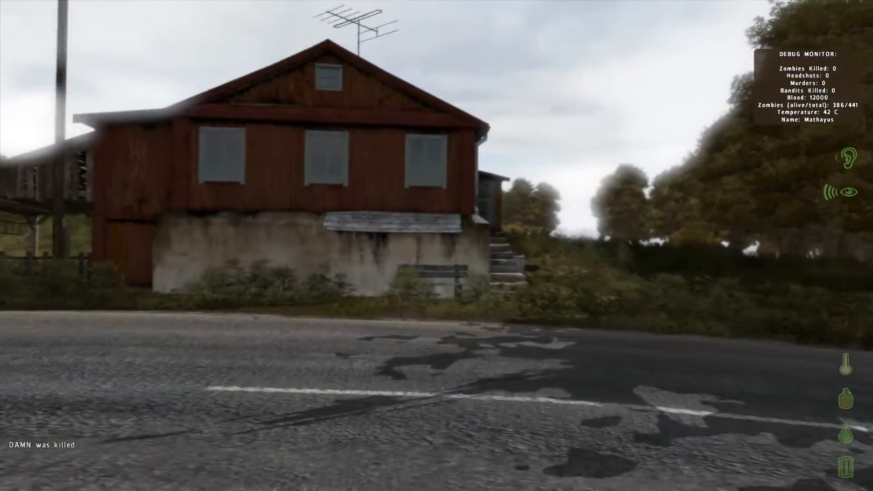